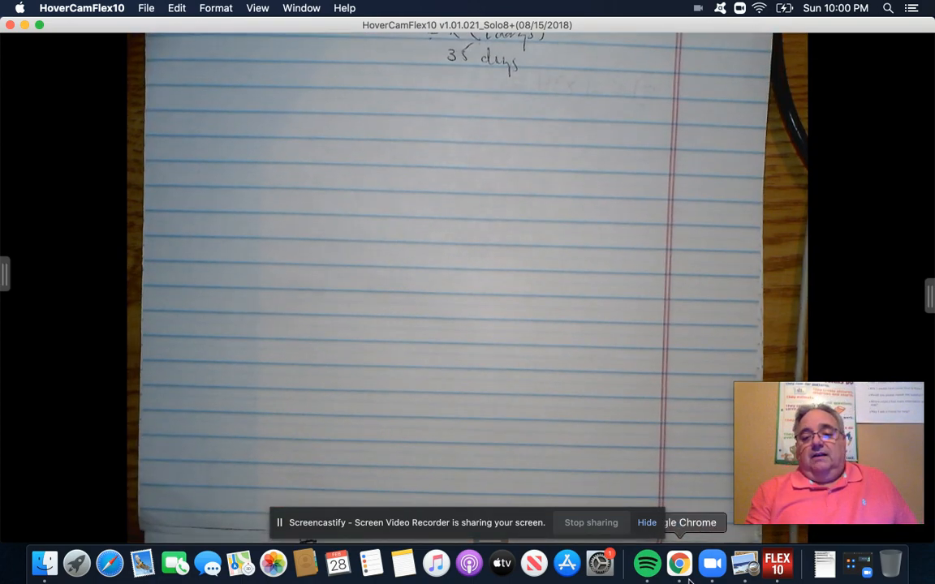
Bring the Slides presentation forward showing 5 weeks = 5 × 7 days = 35 days.
click(678, 562)
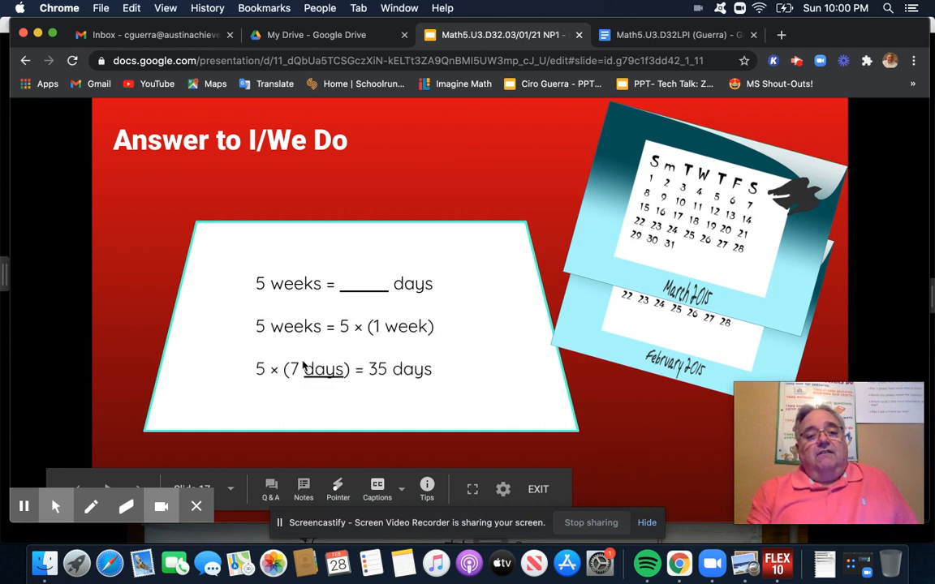
mouse_move(608, 422)
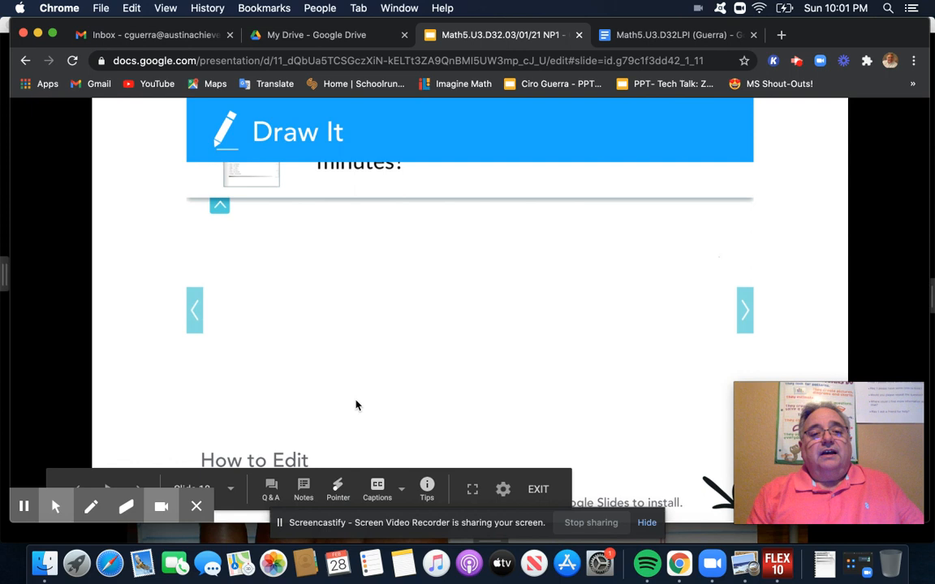
Advance to the answer slide working 3 hours as 3 × 60 minutes.
click(743, 310)
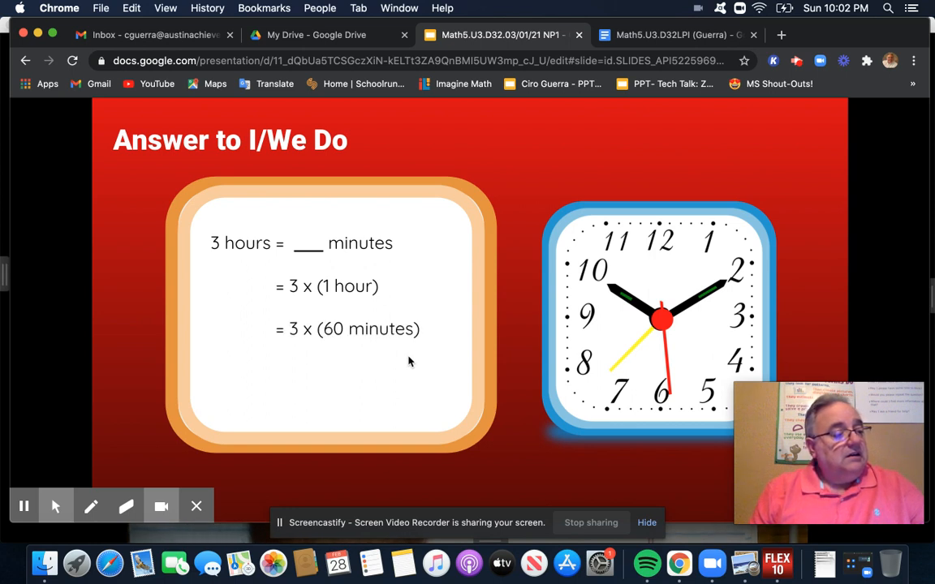
mouse_move(516, 405)
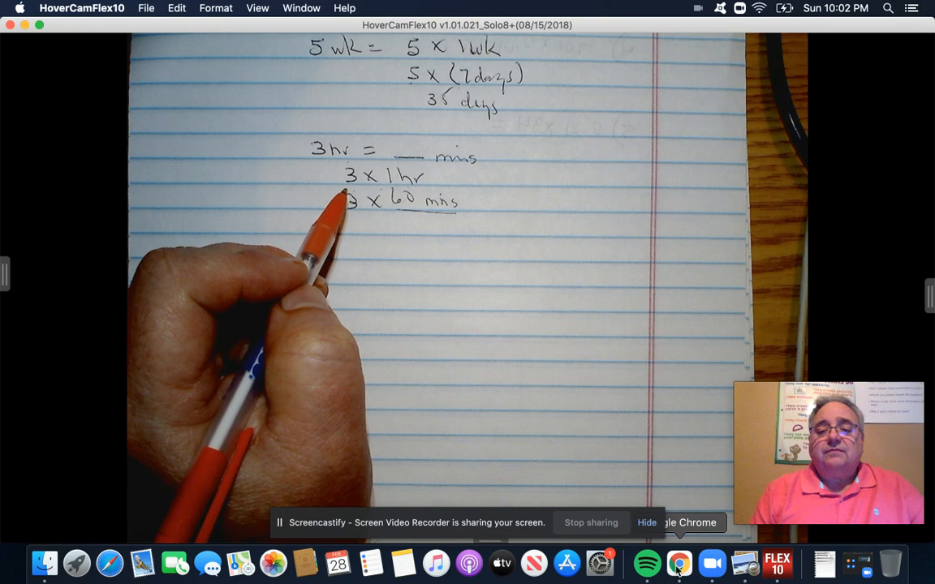
Return from the camera view to the 3 hours = 3 × 60 minutes slide.
click(678, 561)
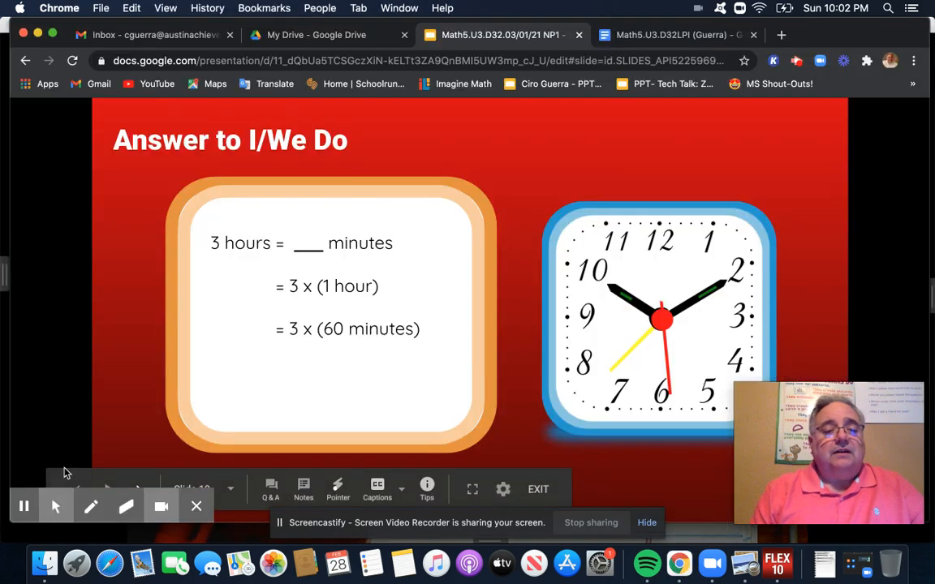
mouse_move(36, 470)
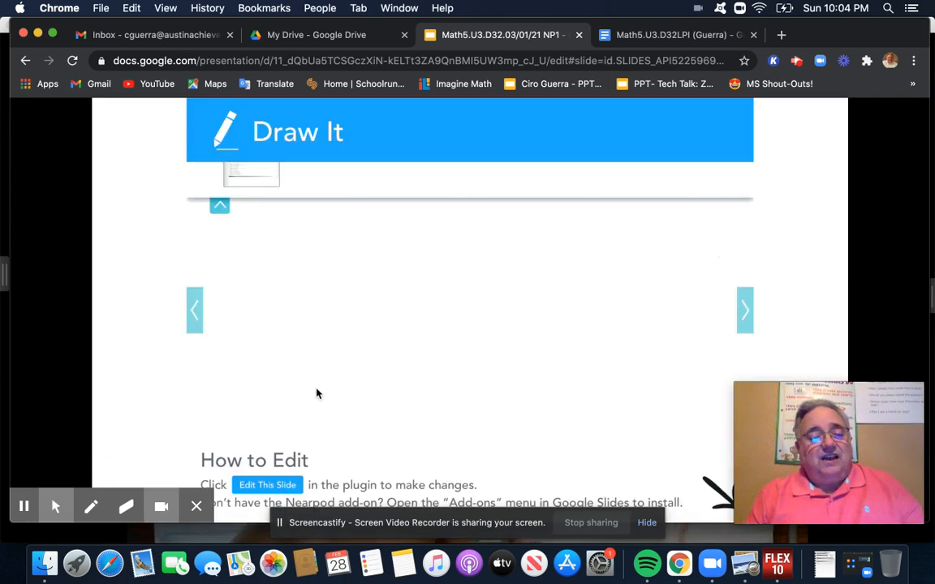
Advance to the Draw It slide showing 8 weeks = 8 × (1 week).
click(55, 506)
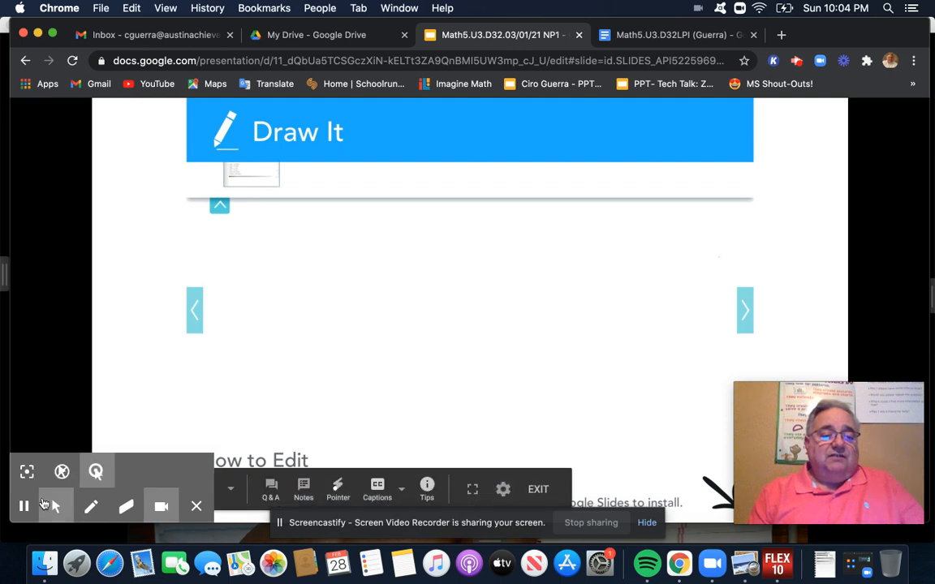
click(24, 506)
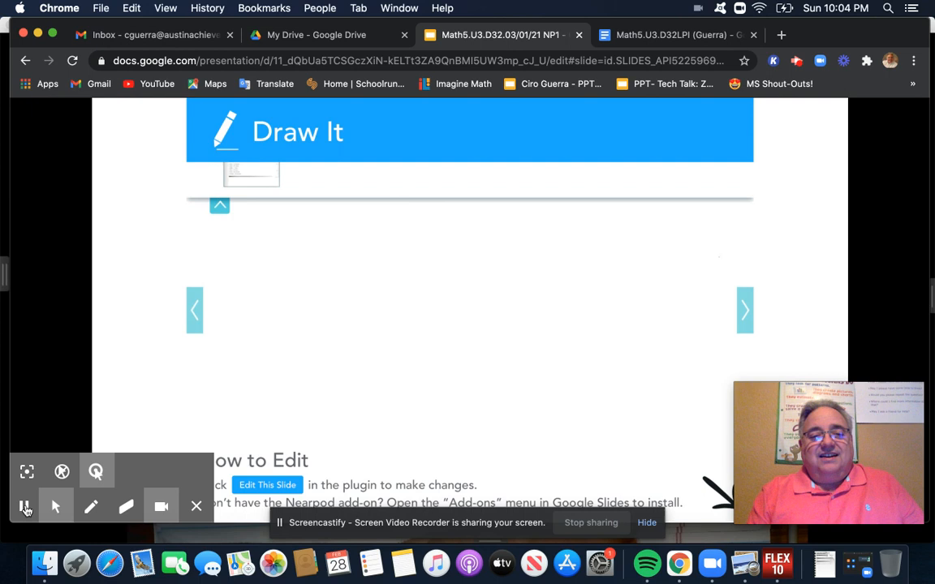
click(743, 309)
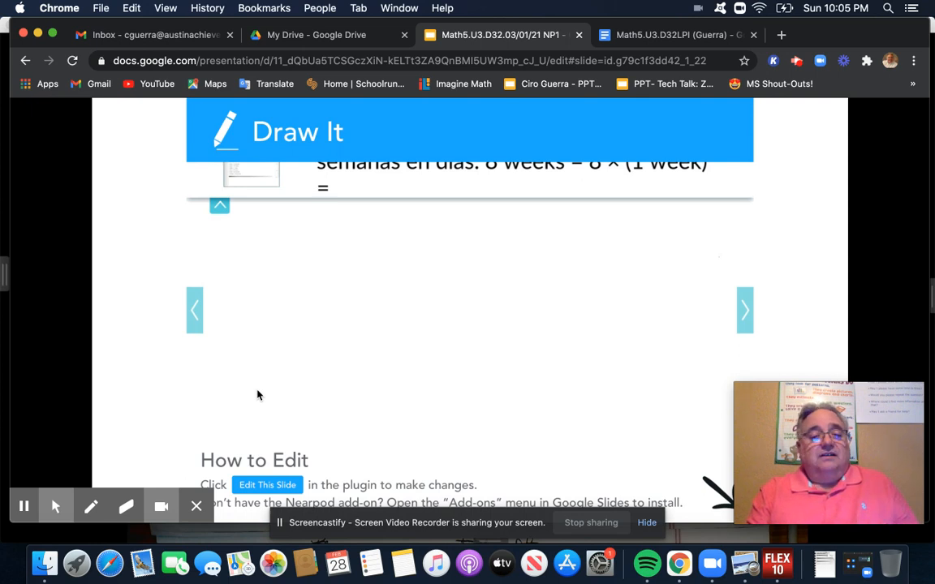
click(23, 506)
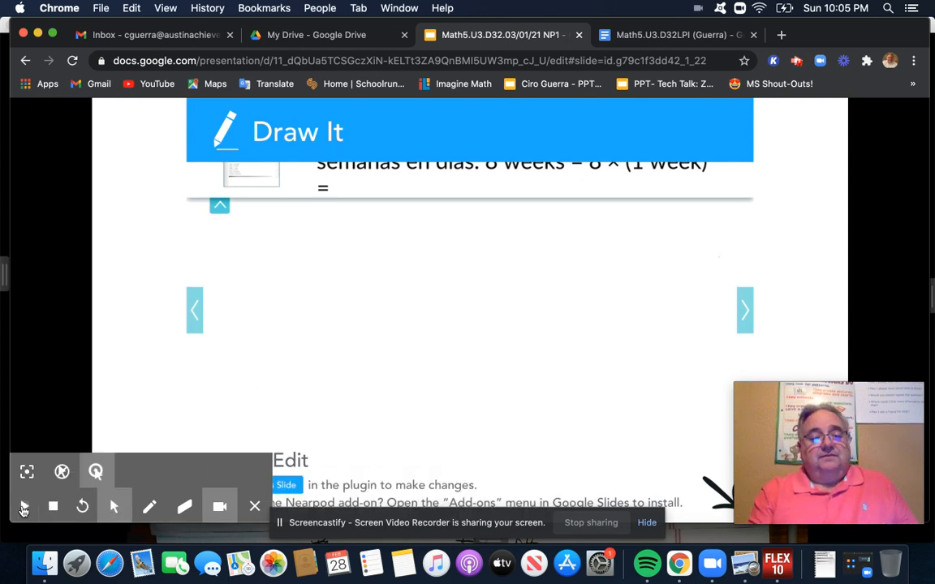